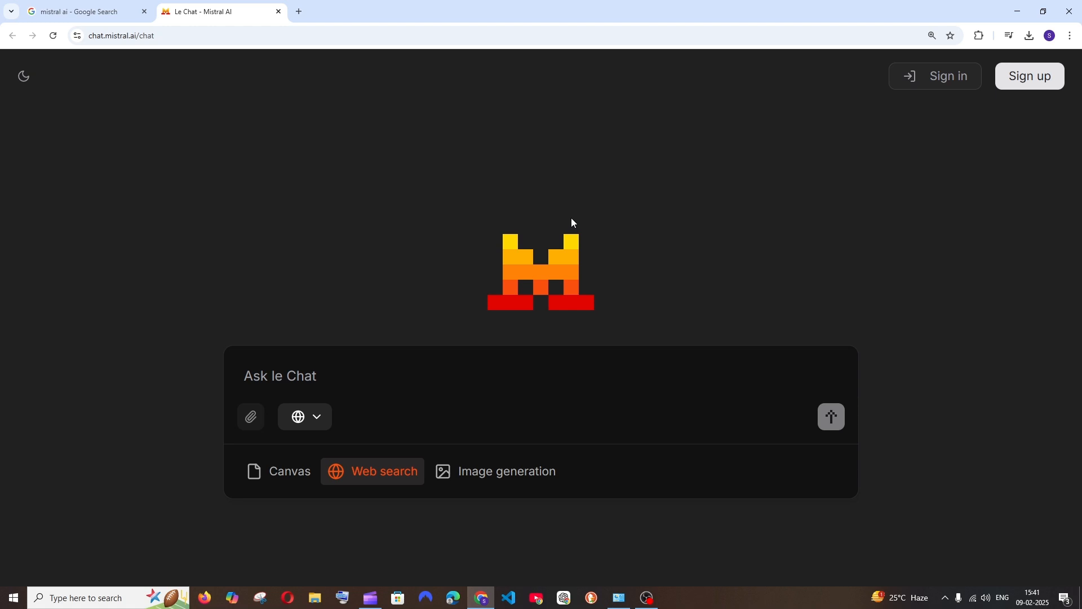
- Sign in and switch web search off so the new-chat page offers agents and code interpreter
click(358, 380)
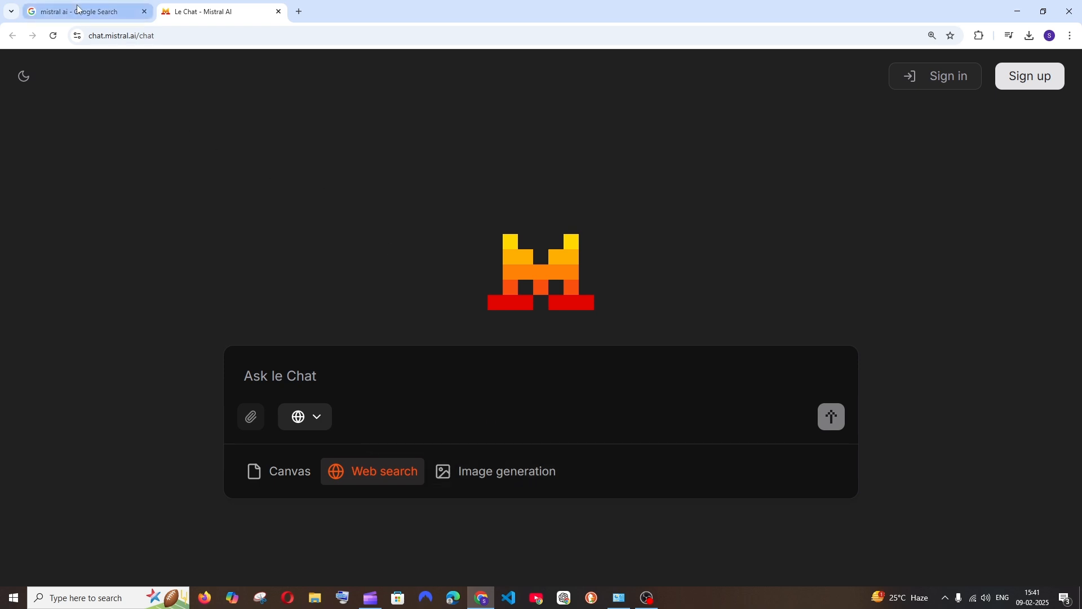
click(76, 11)
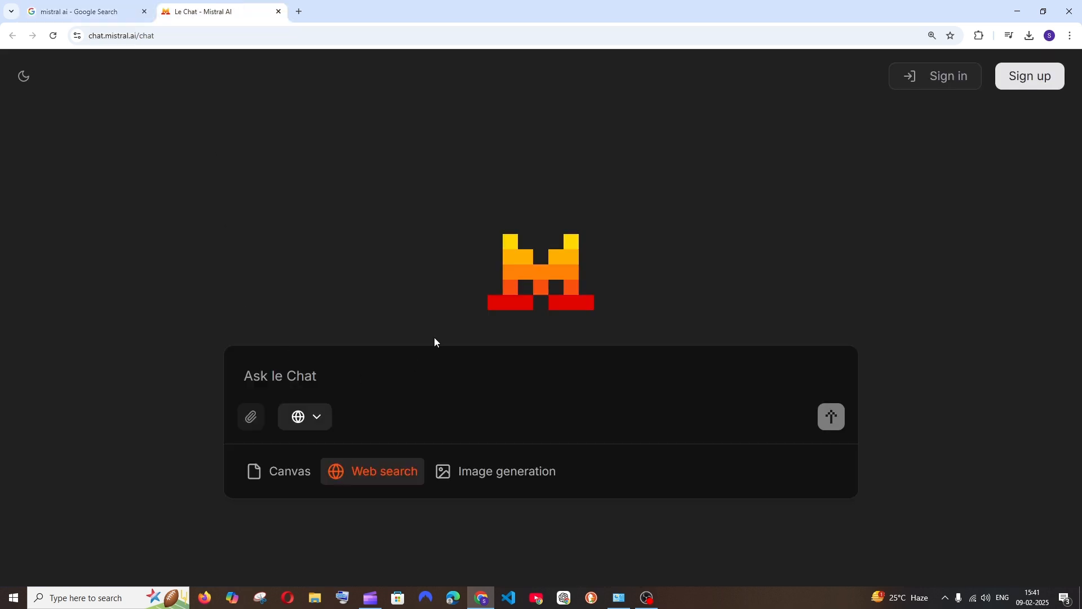
click(372, 471)
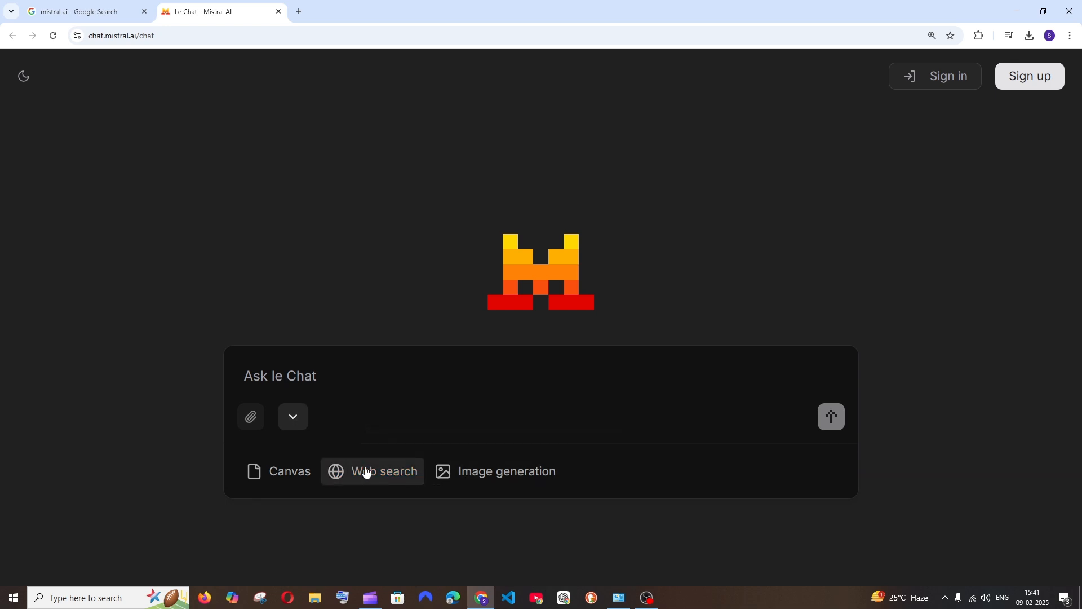
click(372, 472)
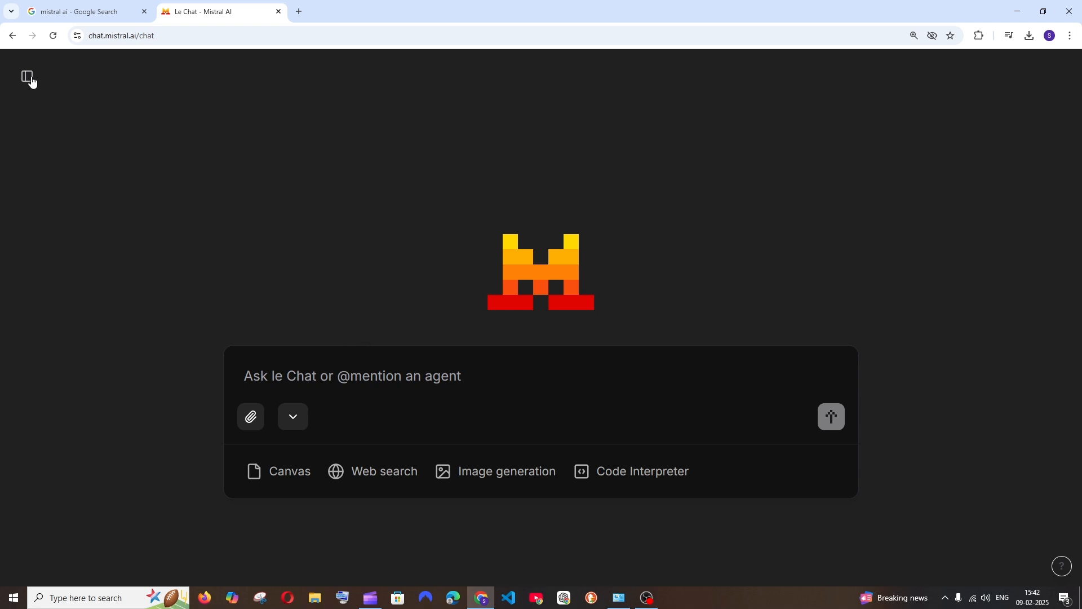
- Peek at the chat list, then enable image generation for the beach shipwreck prompt
click(27, 76)
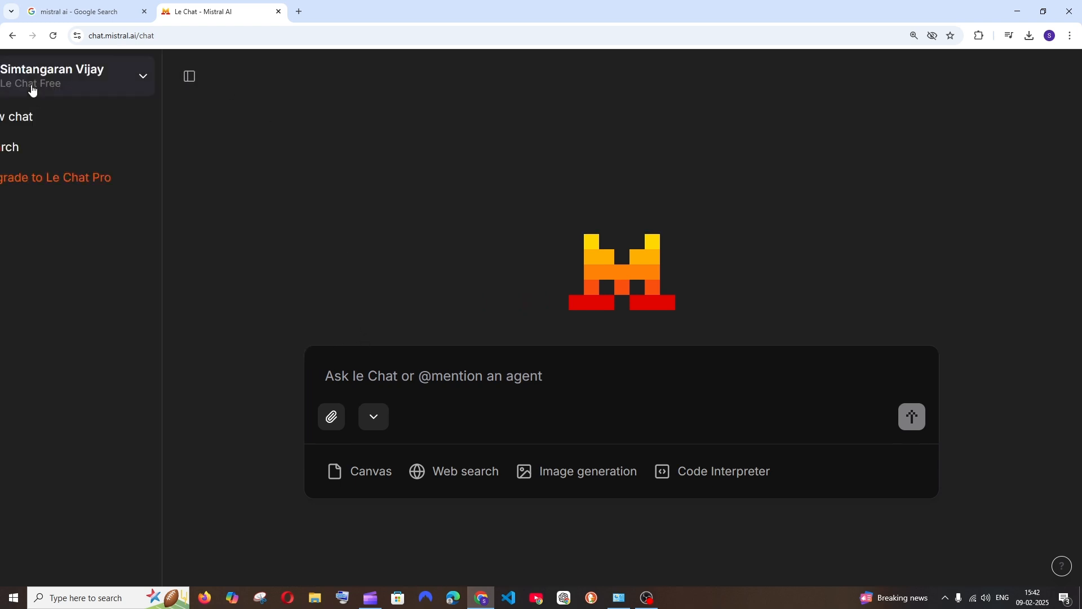
click(189, 76)
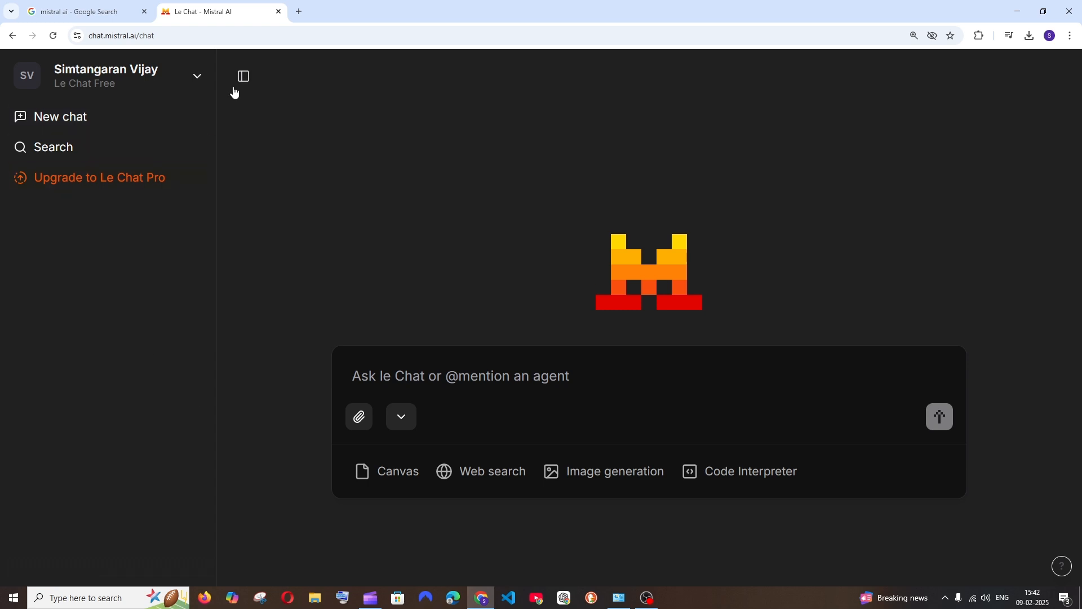
click(243, 76)
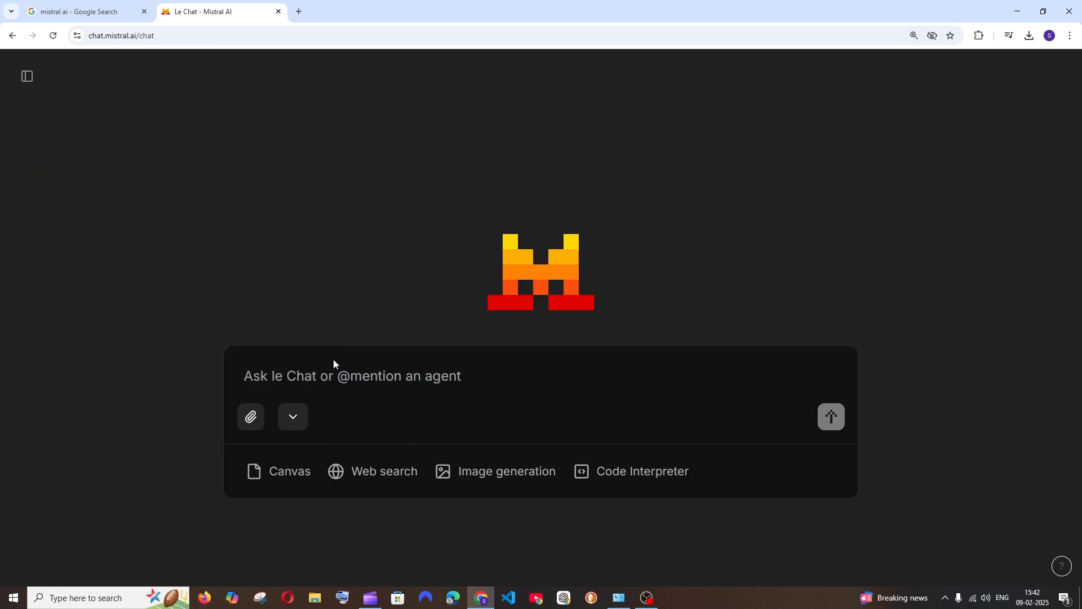
mouse_move(251, 416)
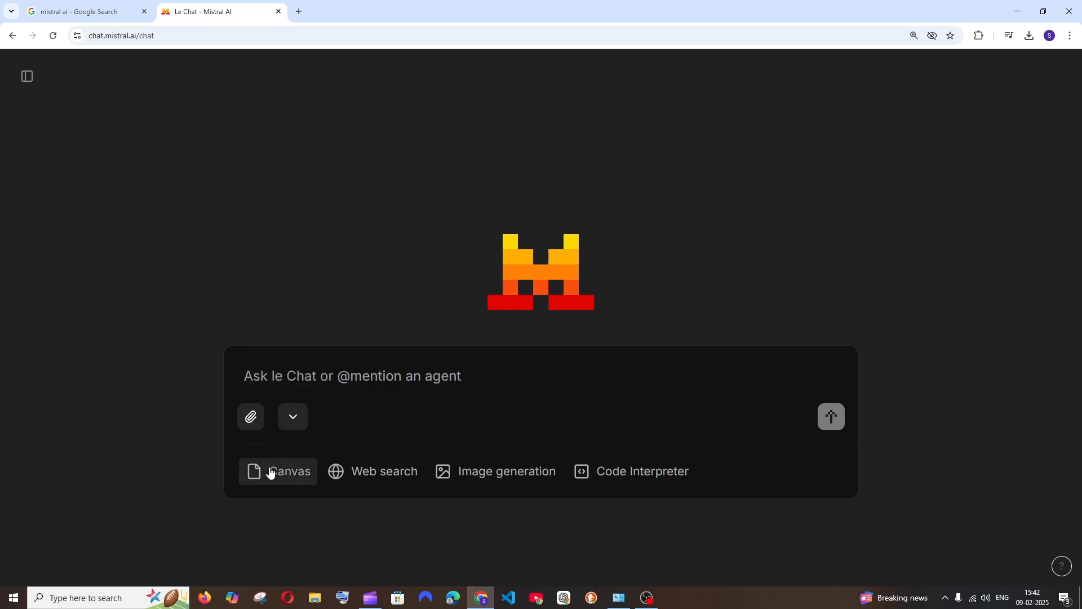
mouse_move(298, 429)
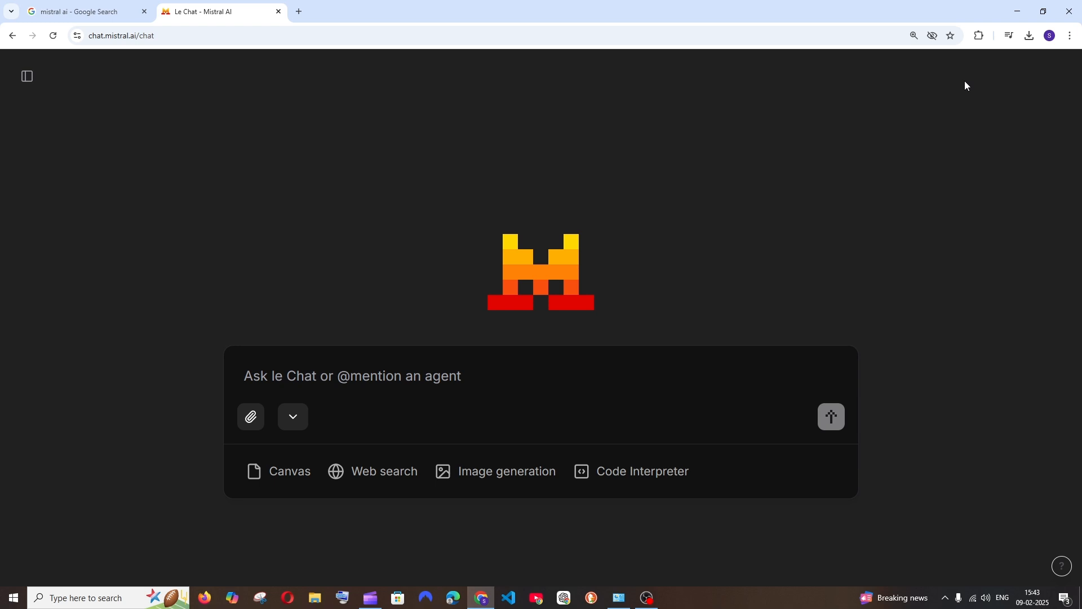
mouse_move(384, 472)
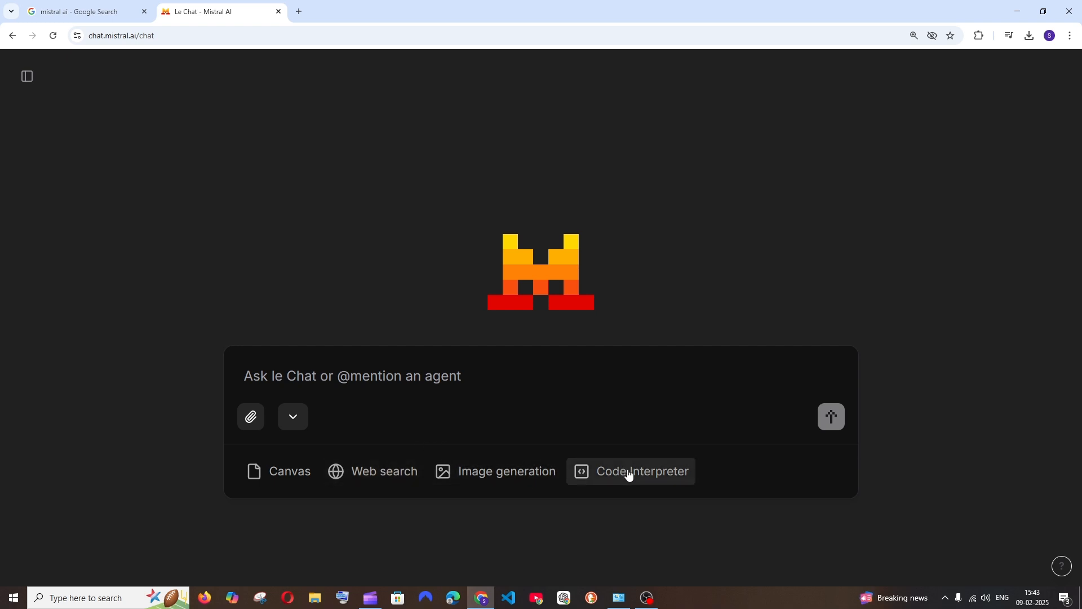
mouse_move(516, 442)
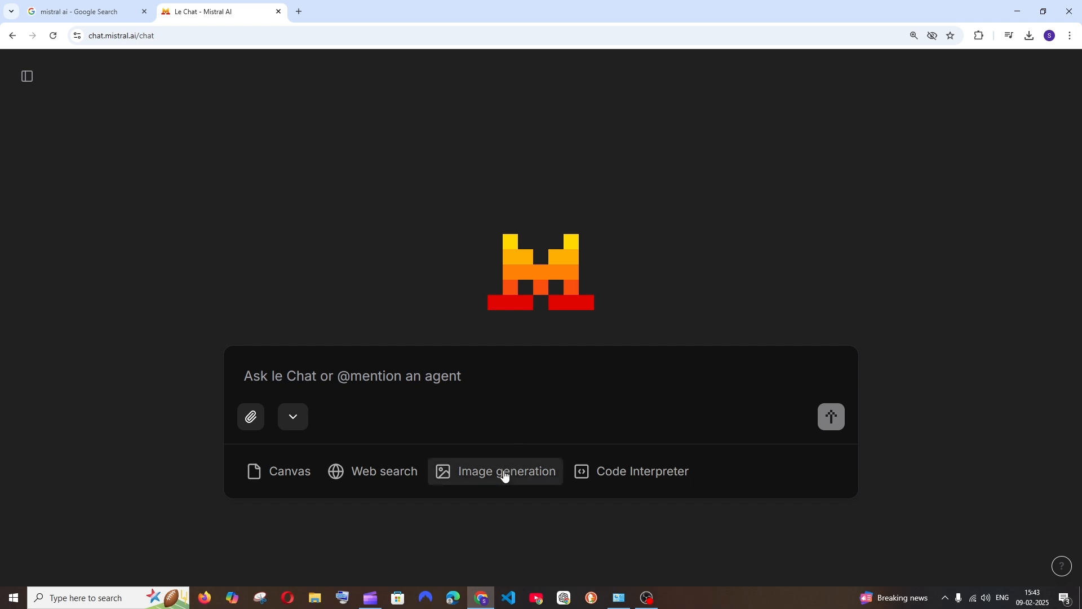
click(505, 471)
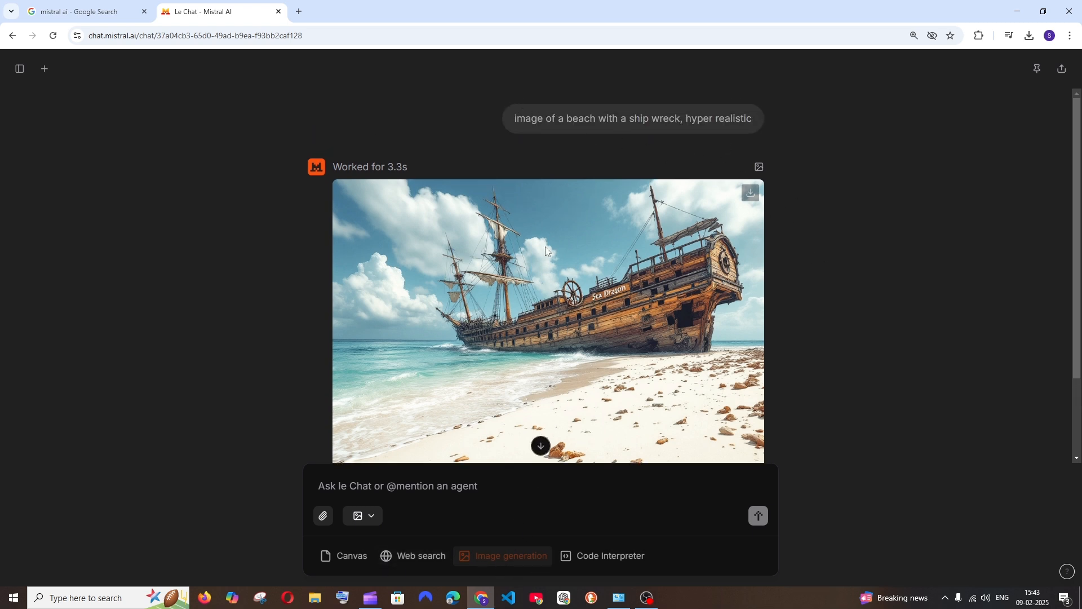
- Scroll over the shipwreck image, show the chat list, and go to the Le Chat Pro upgrade plans
scroll(down, 3)
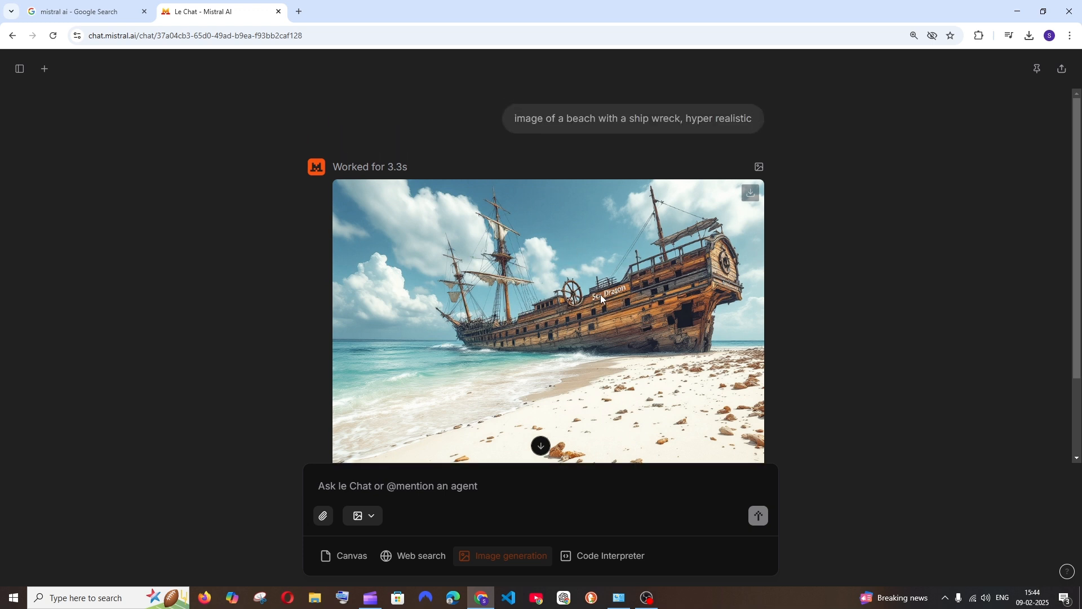
scroll(down, 3)
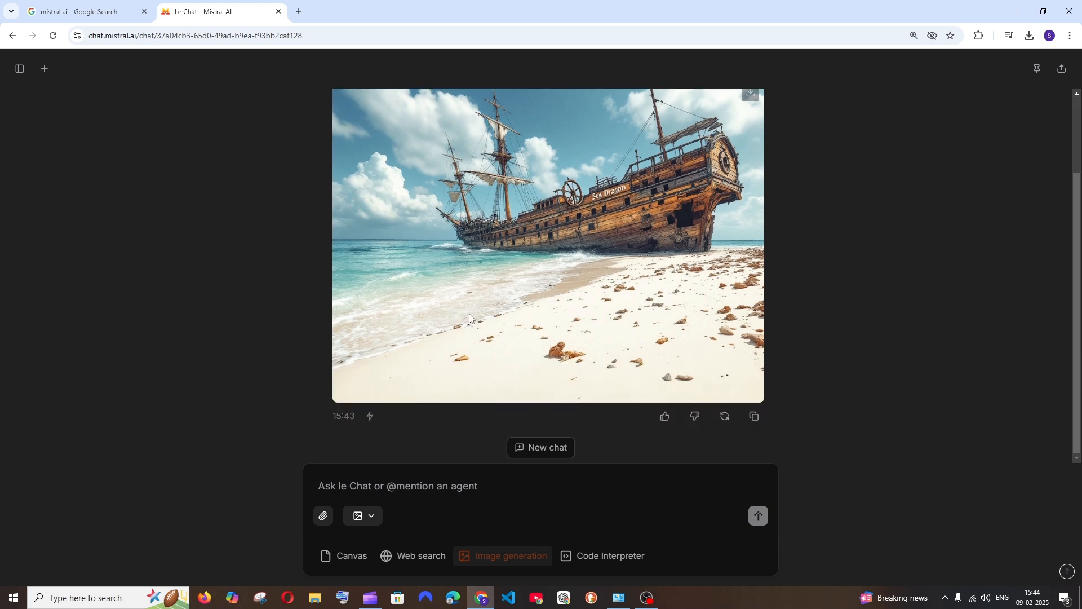
scroll(up, 3)
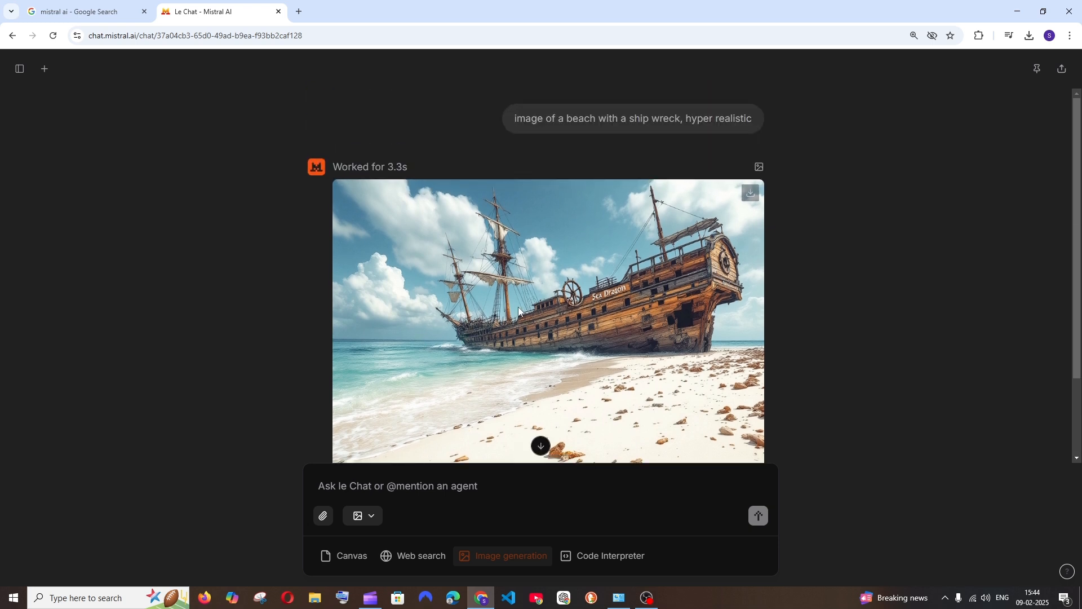
mouse_move(409, 261)
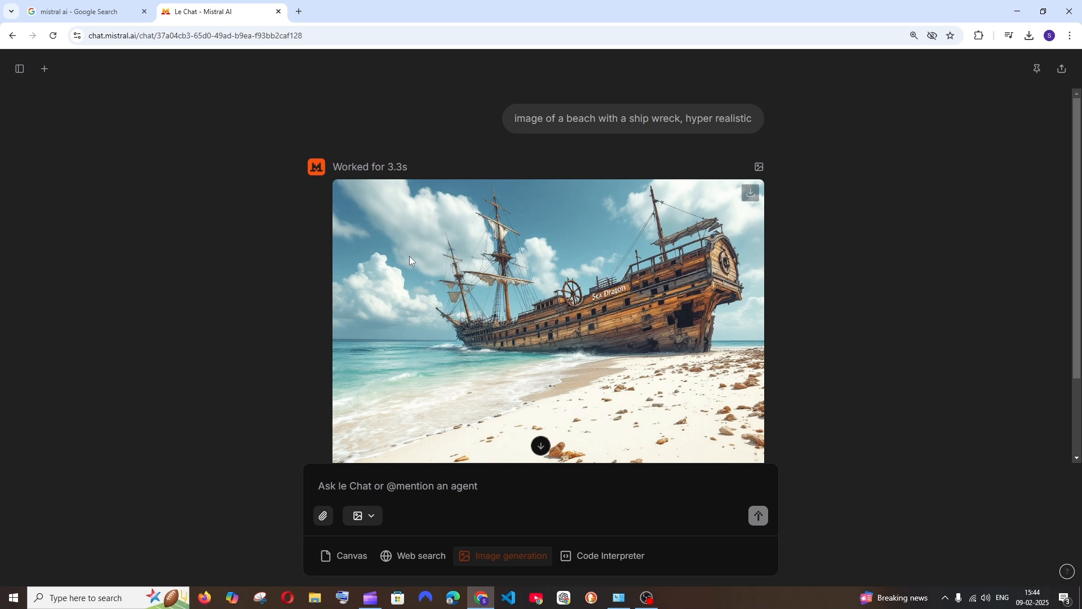
scroll(down, 3)
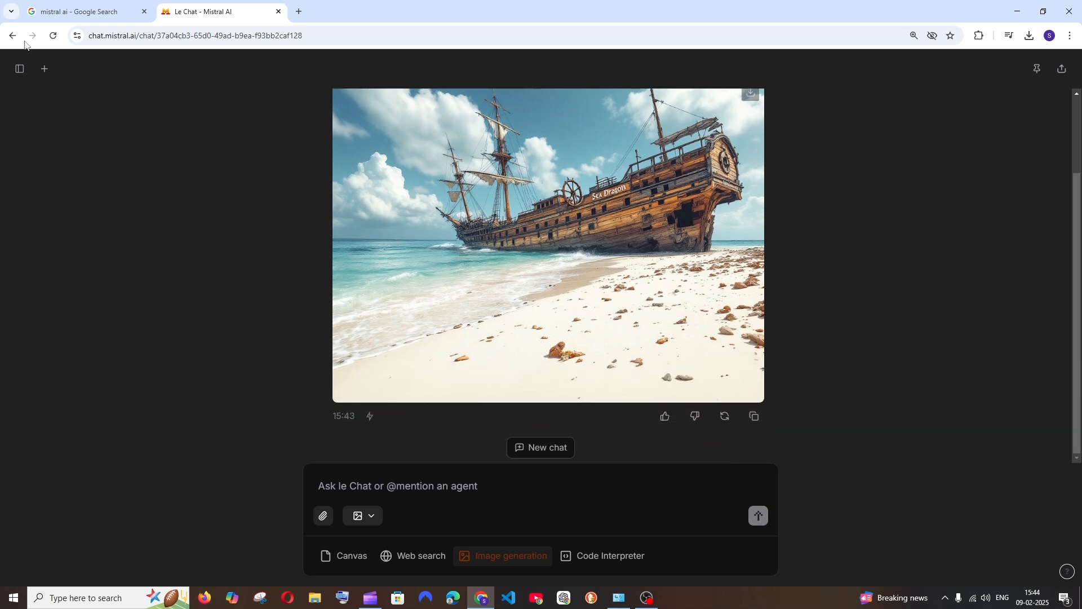
click(19, 69)
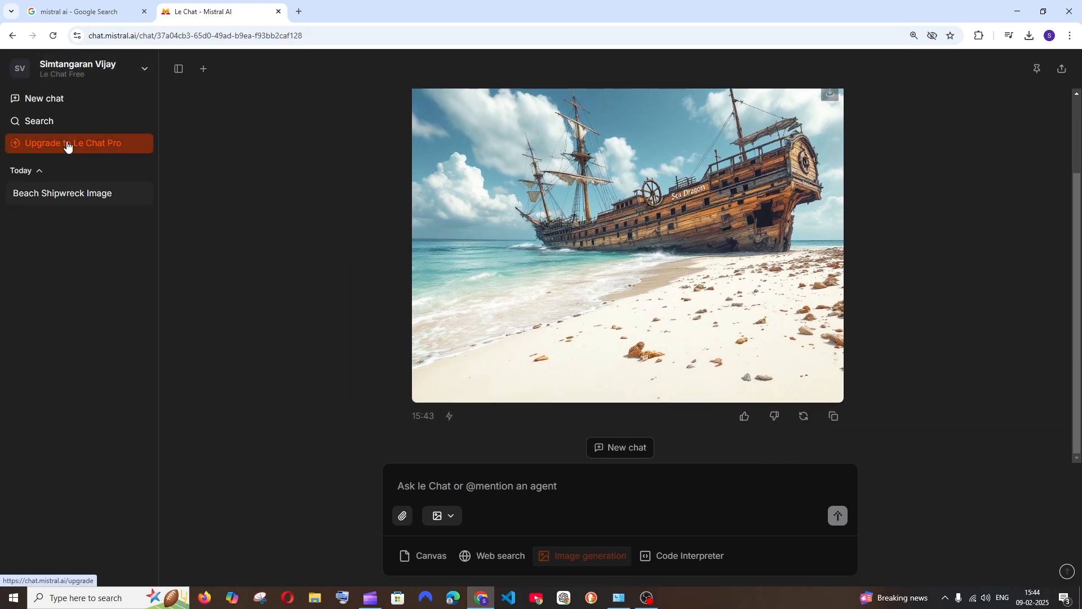
click(73, 143)
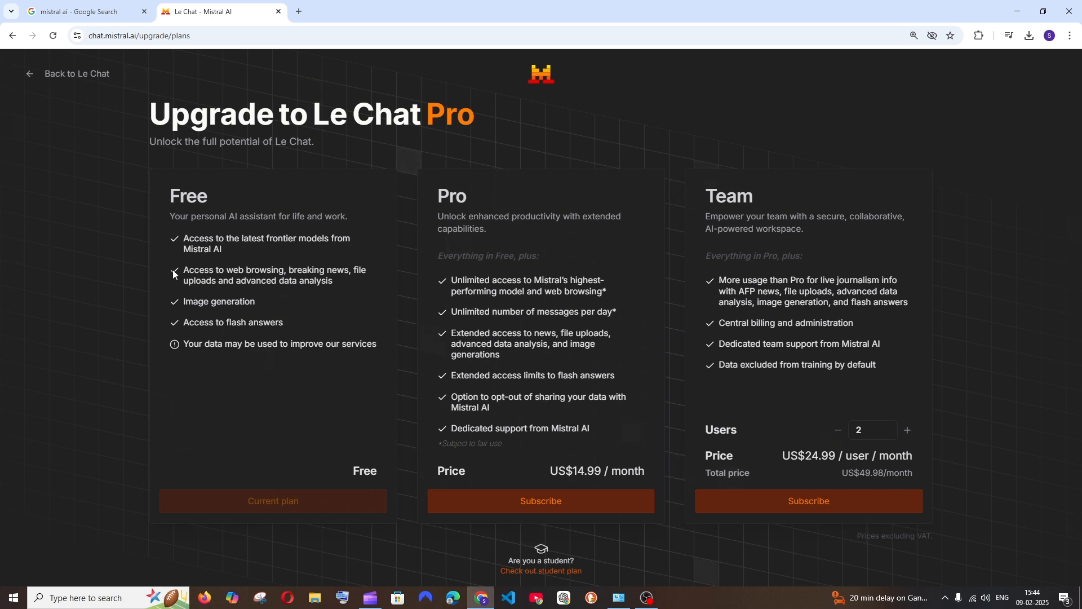
mouse_move(324, 273)
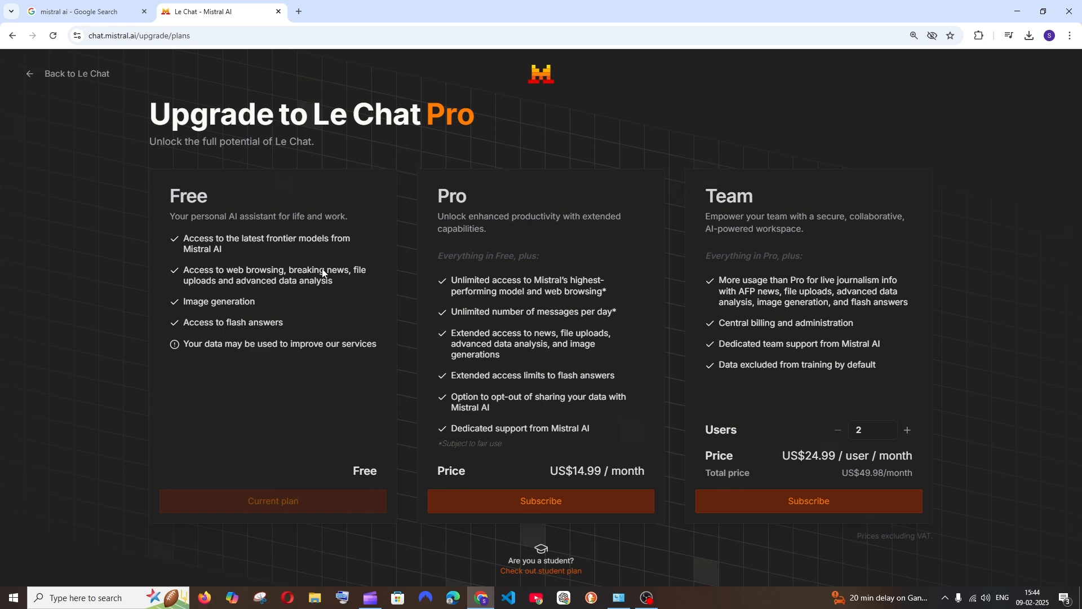
mouse_move(493, 191)
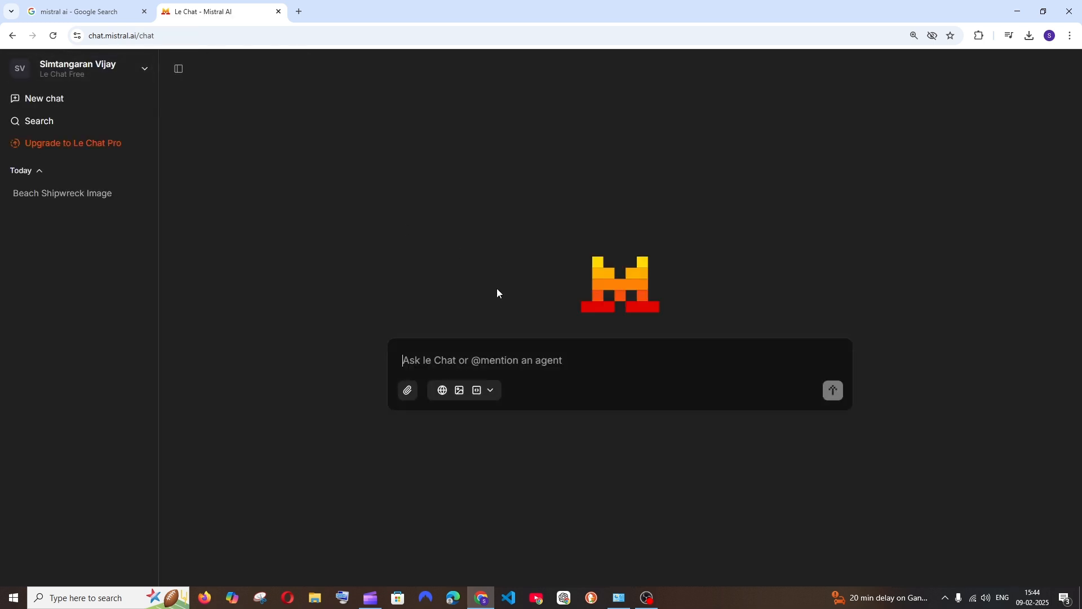
click(490, 390)
text(top 10 restaurants in nyc)
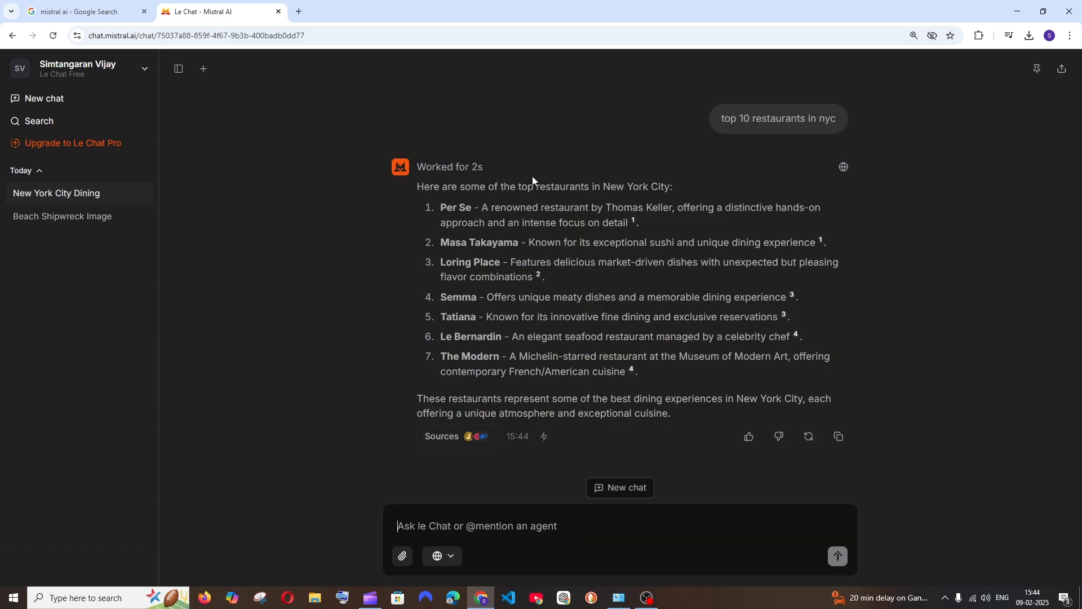
mouse_move(778, 118)
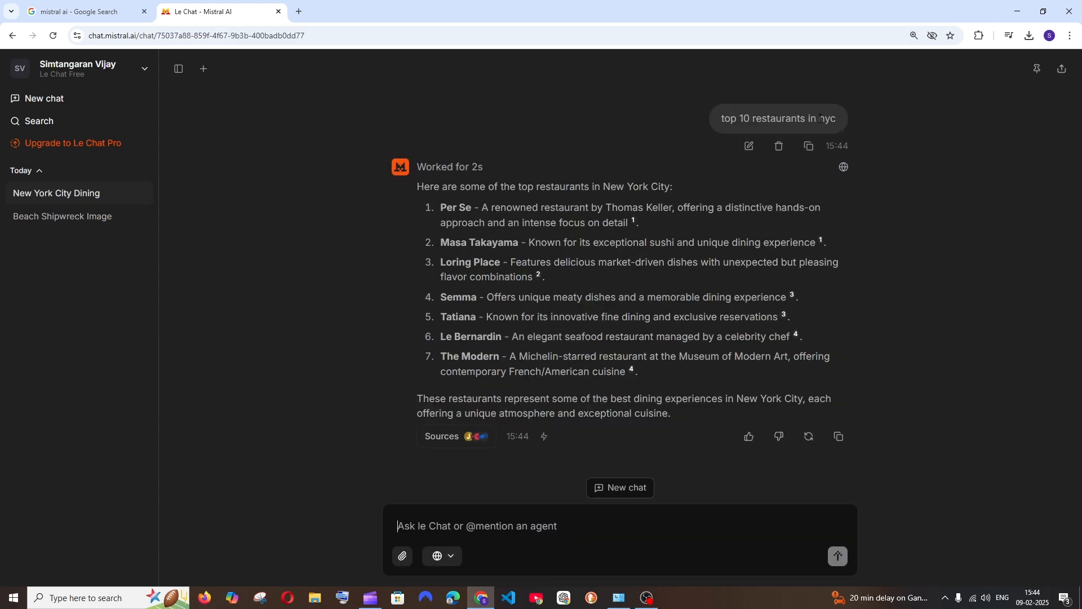
mouse_move(628, 232)
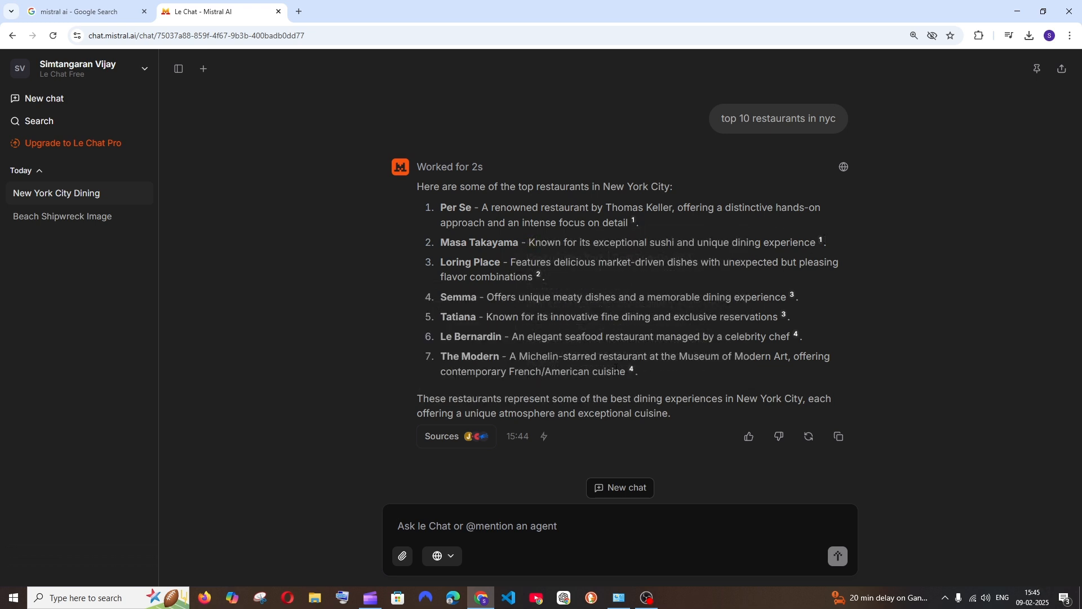
click(454, 435)
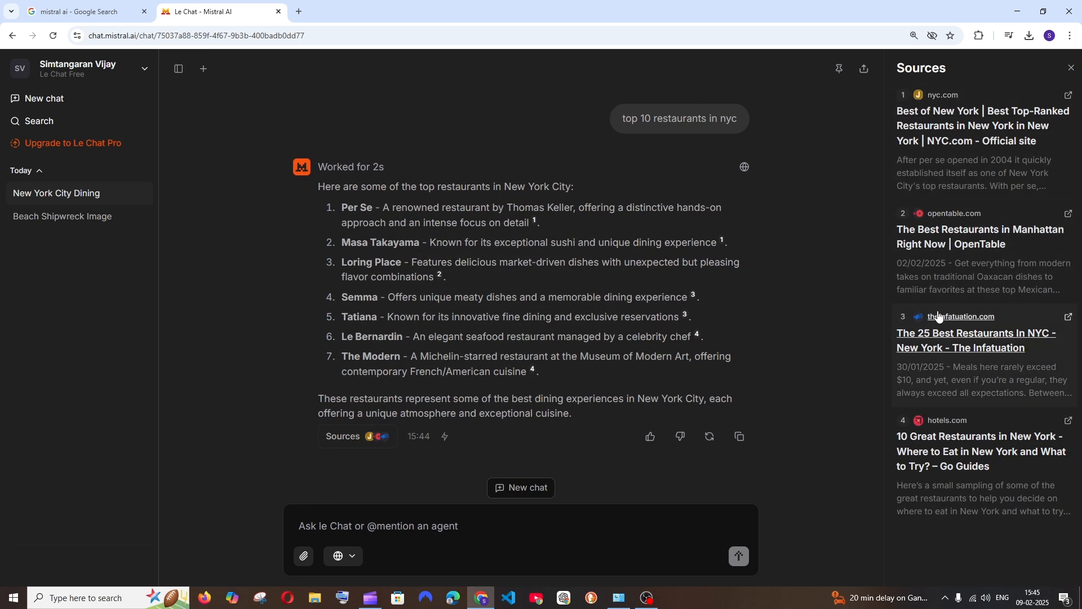
click(1071, 68)
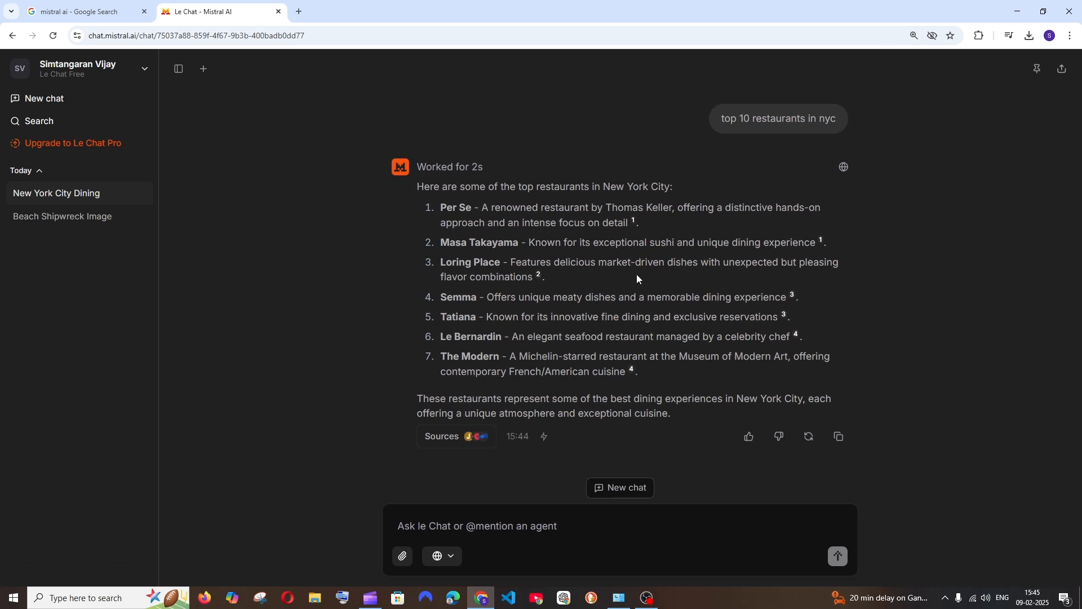
mouse_move(420, 213)
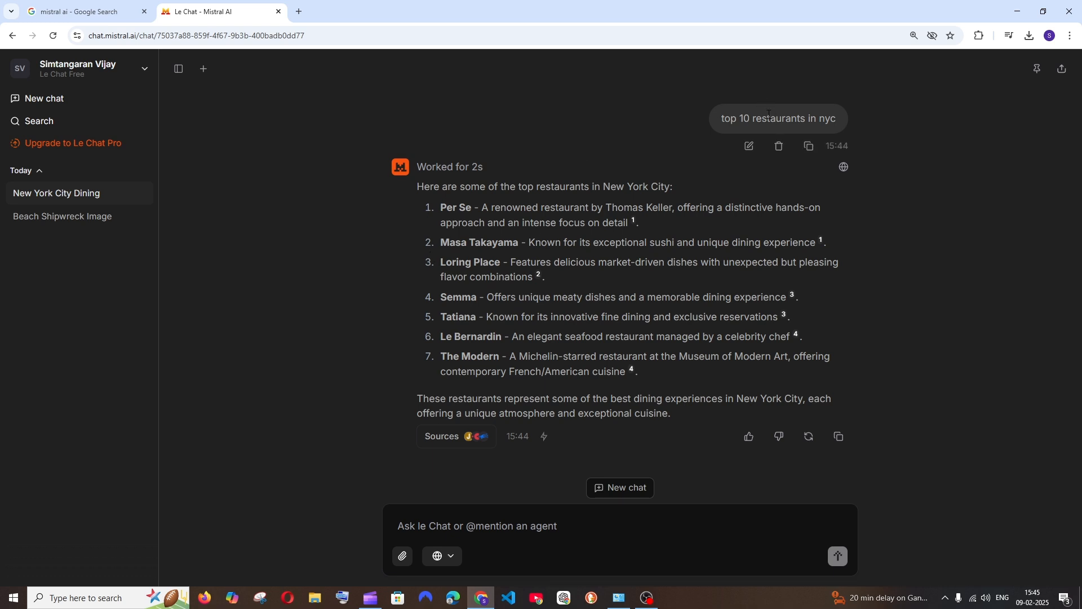
mouse_move(525, 139)
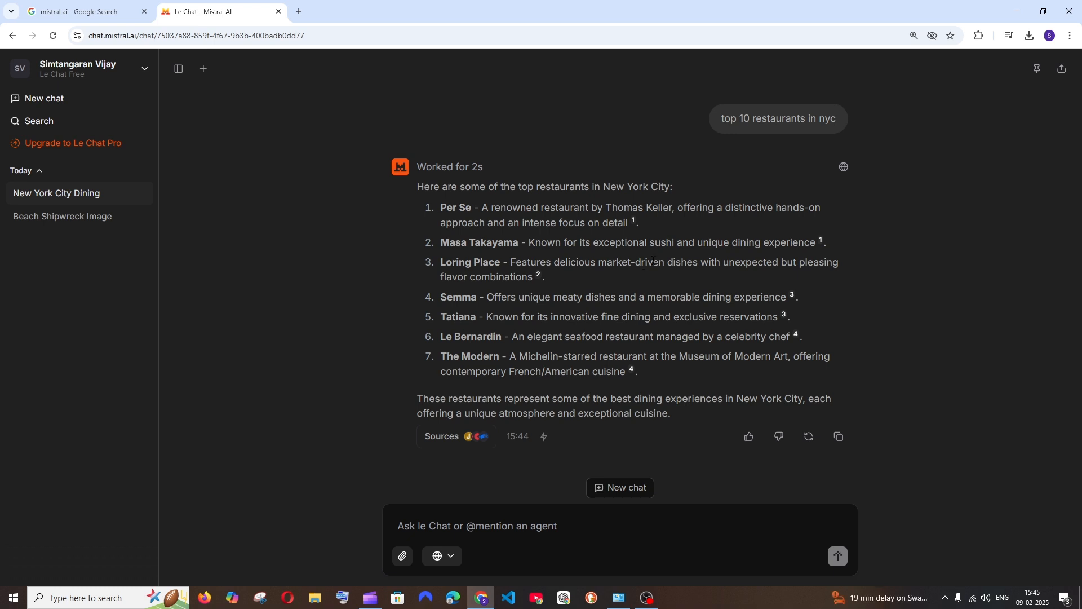
mouse_move(688, 291)
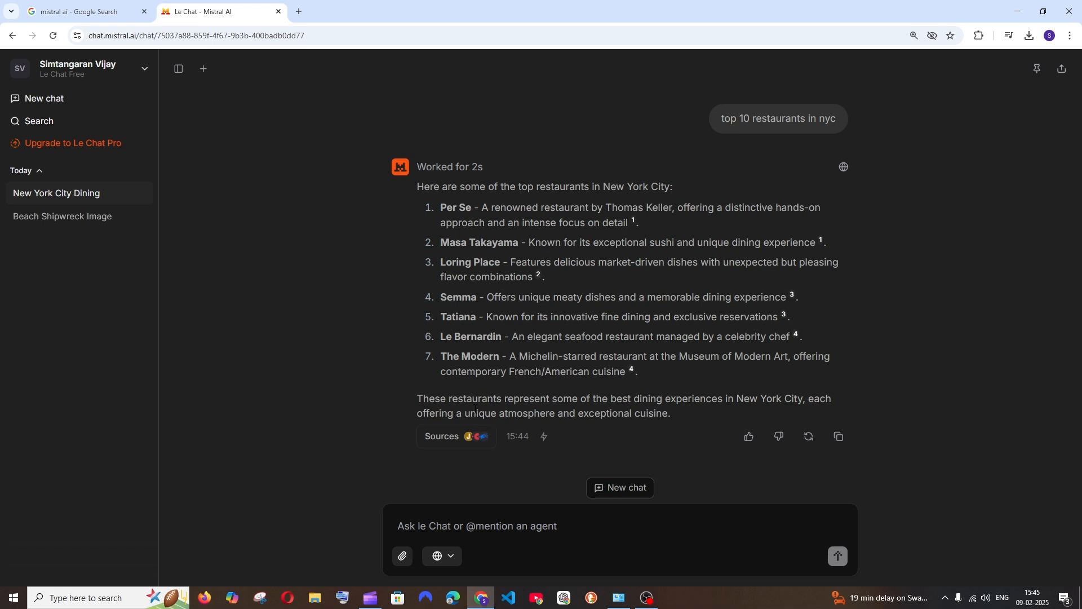
mouse_move(450, 560)
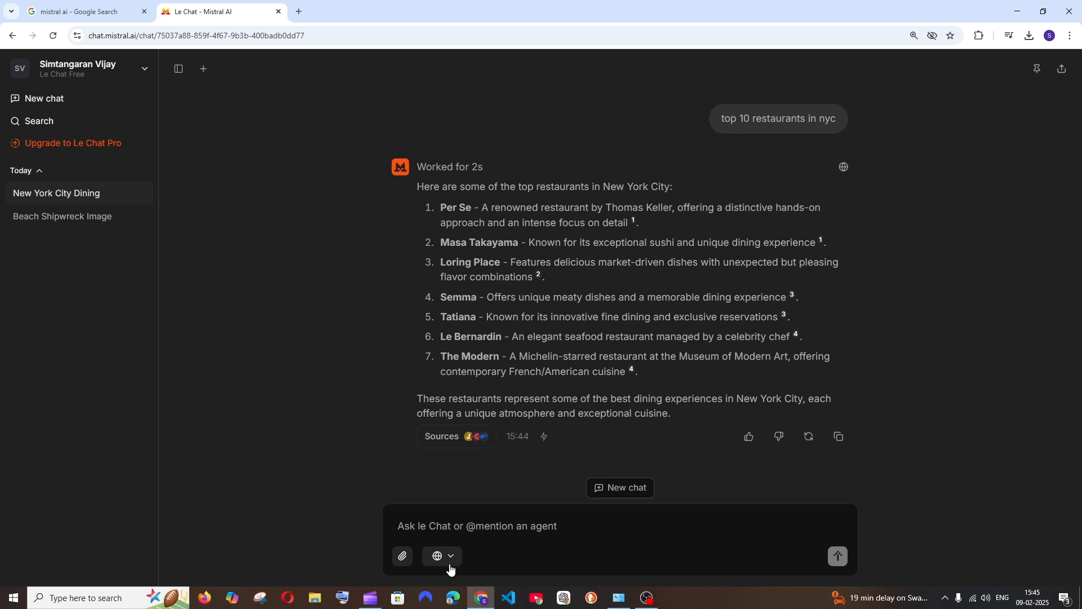
- Start a new chat and send 'html css login screen' with the Canvas tool selected
click(441, 556)
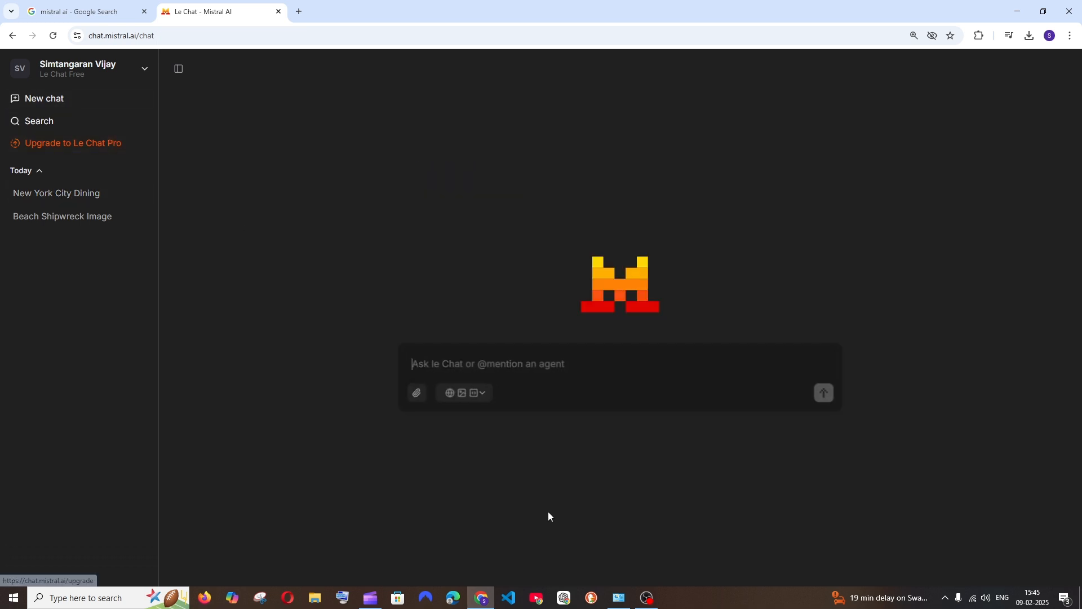
click(483, 392)
text(html css login screen)
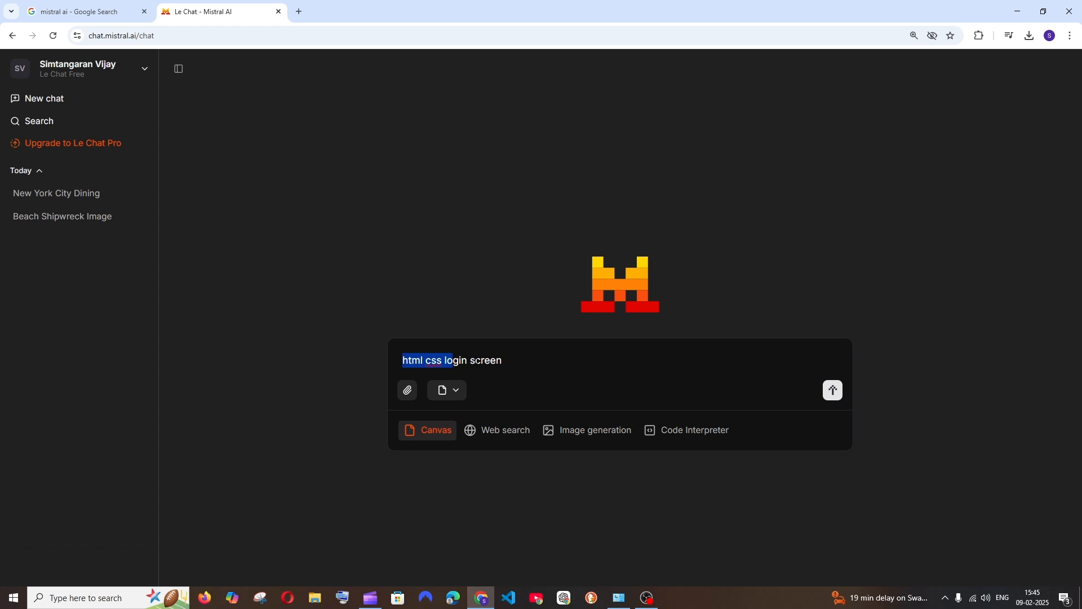
click(833, 390)
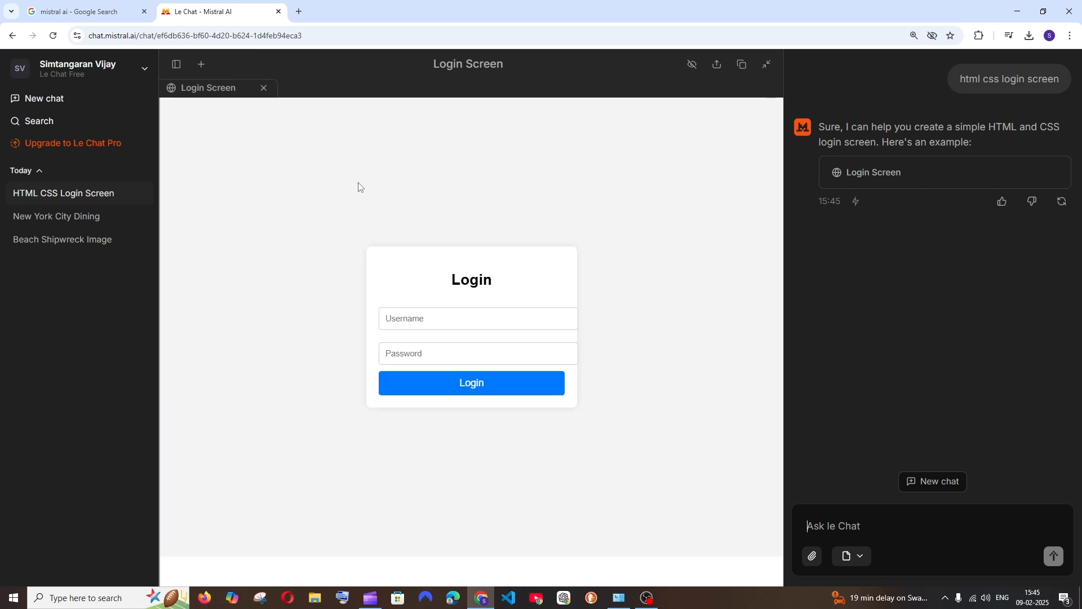
mouse_move(532, 210)
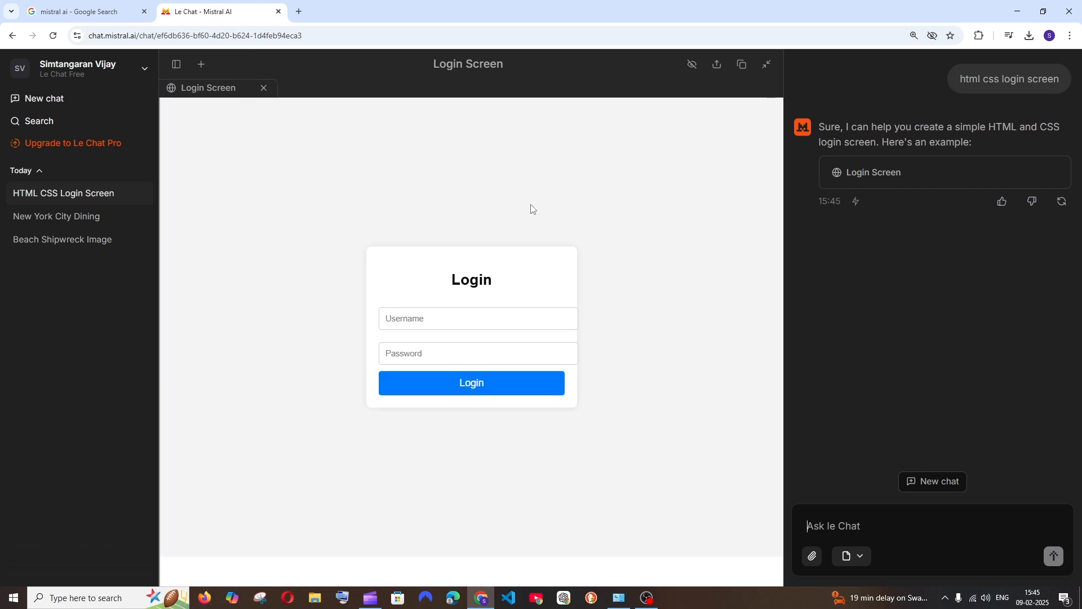
mouse_move(928, 303)
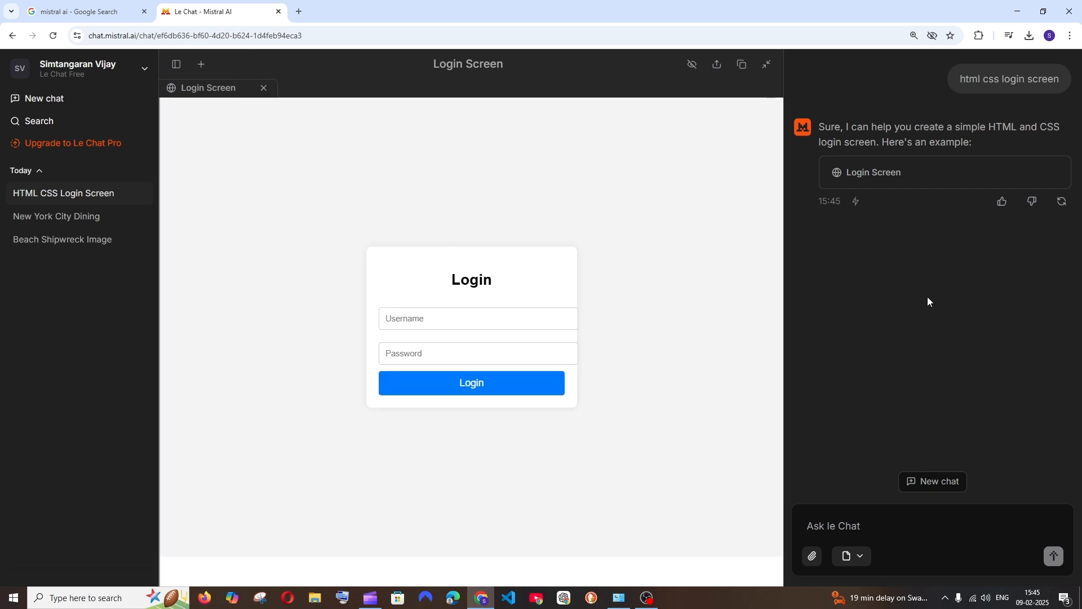
mouse_move(339, 250)
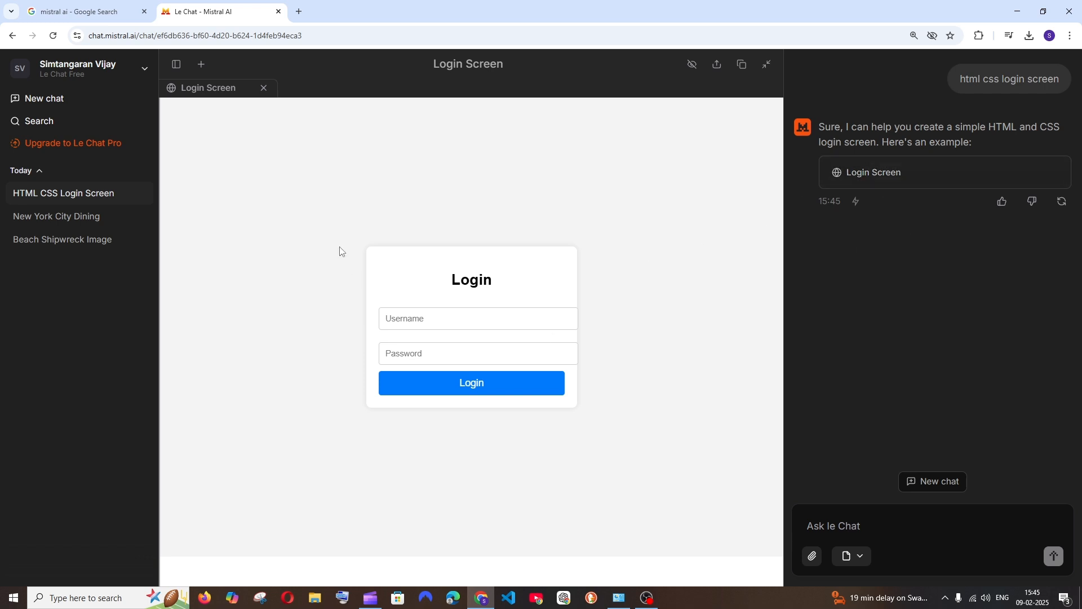
mouse_move(867, 204)
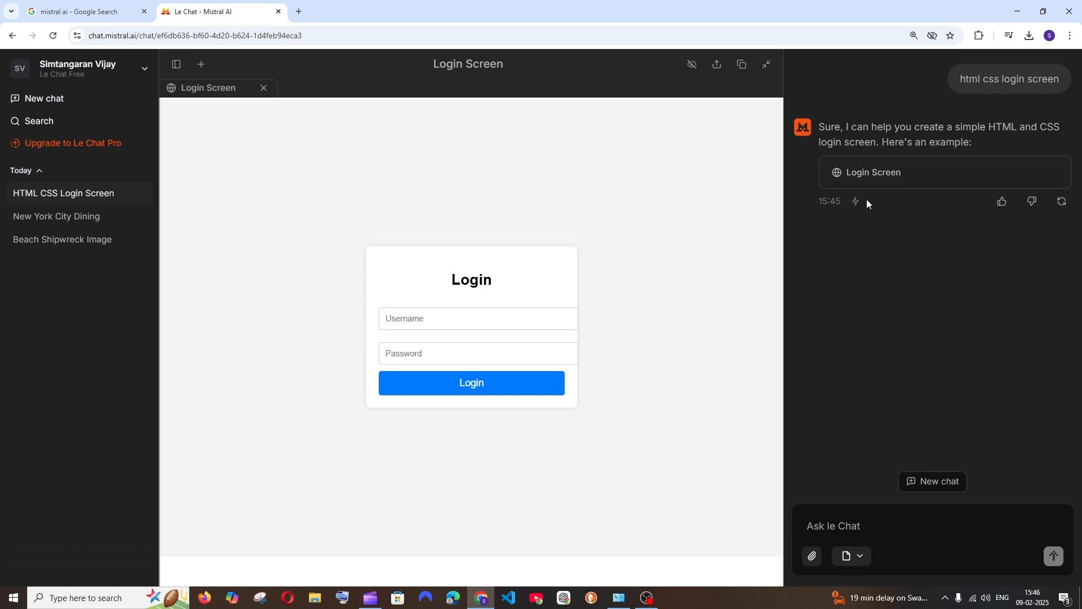
mouse_move(742, 86)
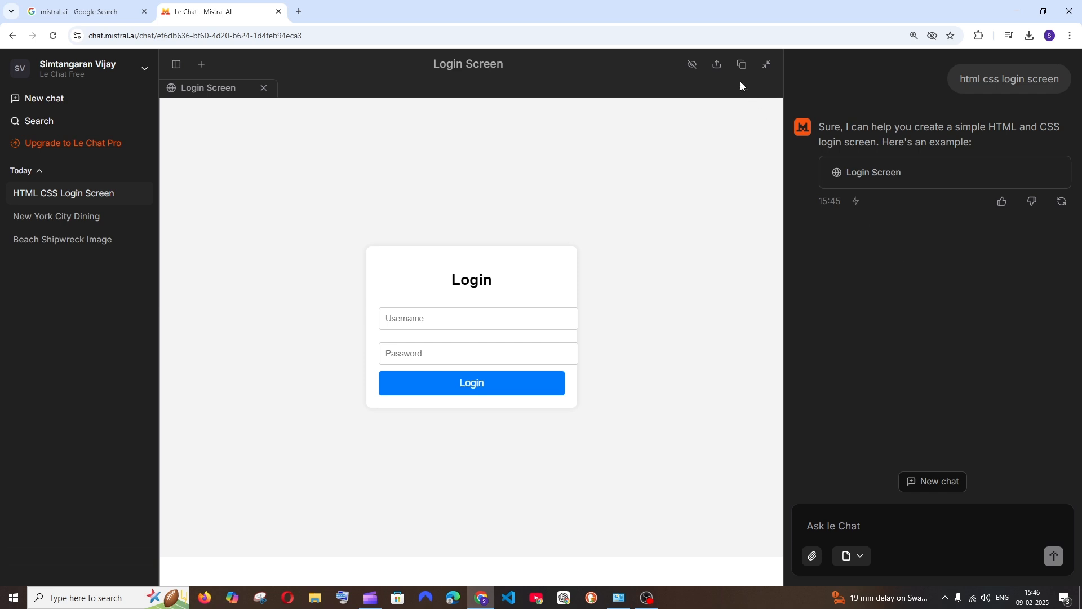
mouse_move(691, 64)
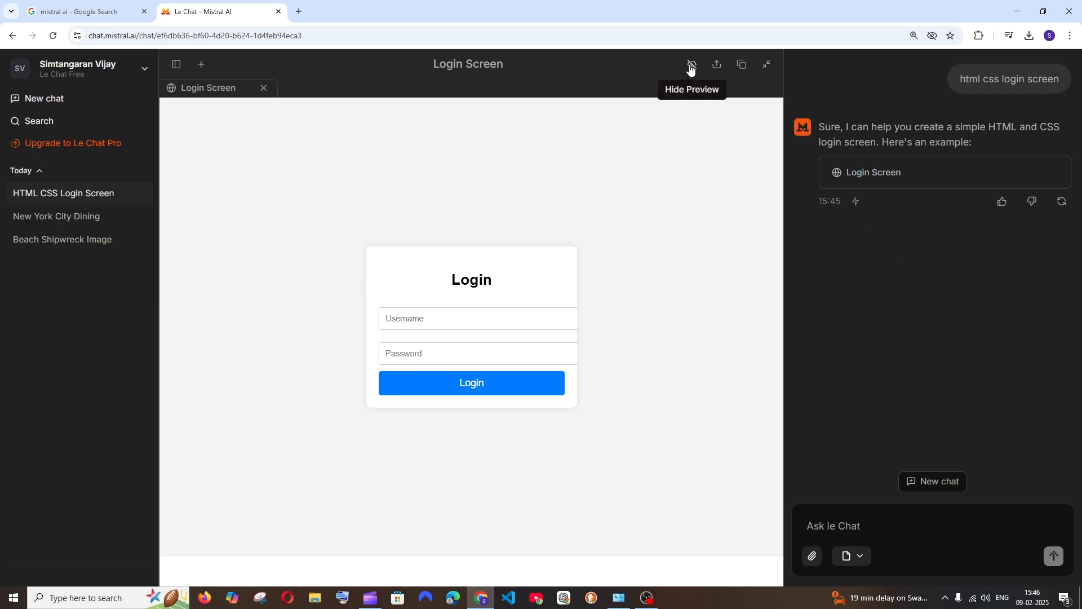
- Switch the canvas to code, back to preview, submit the empty Login form, then show code again
click(689, 65)
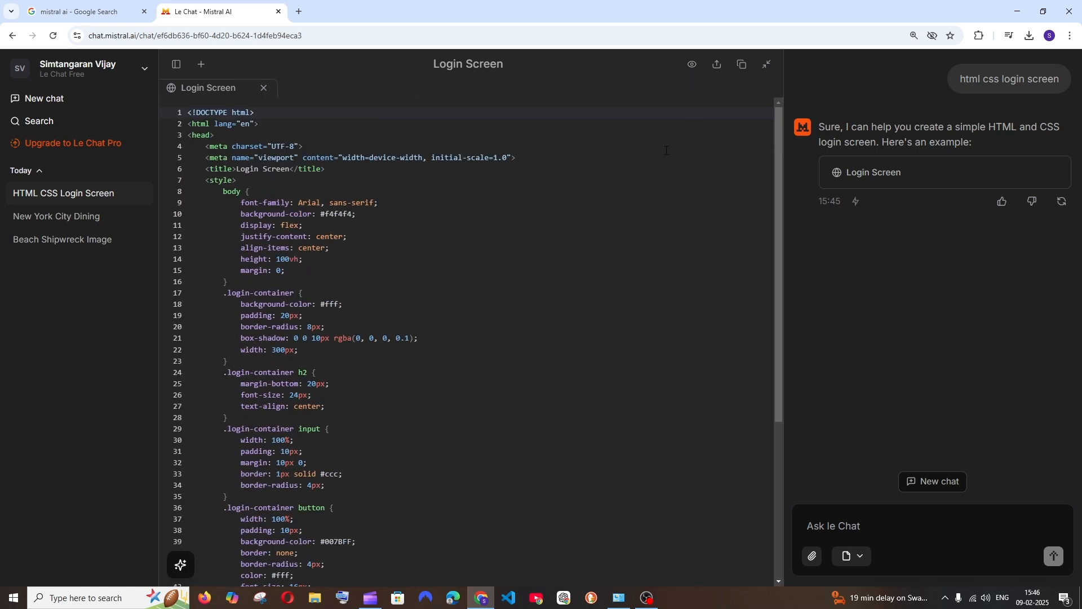
click(692, 65)
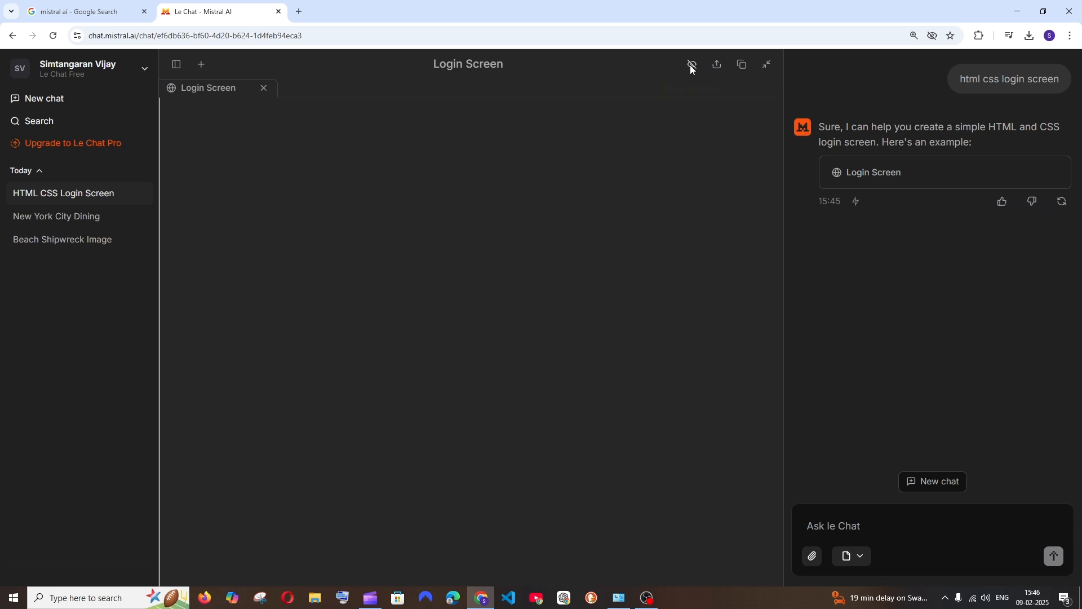
click(472, 383)
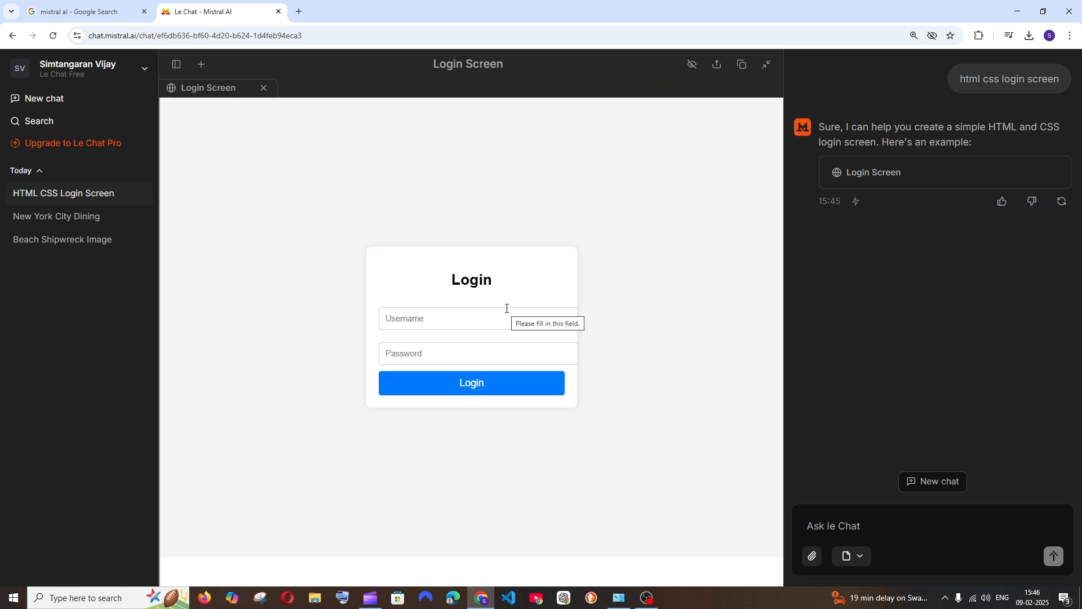
click(690, 64)
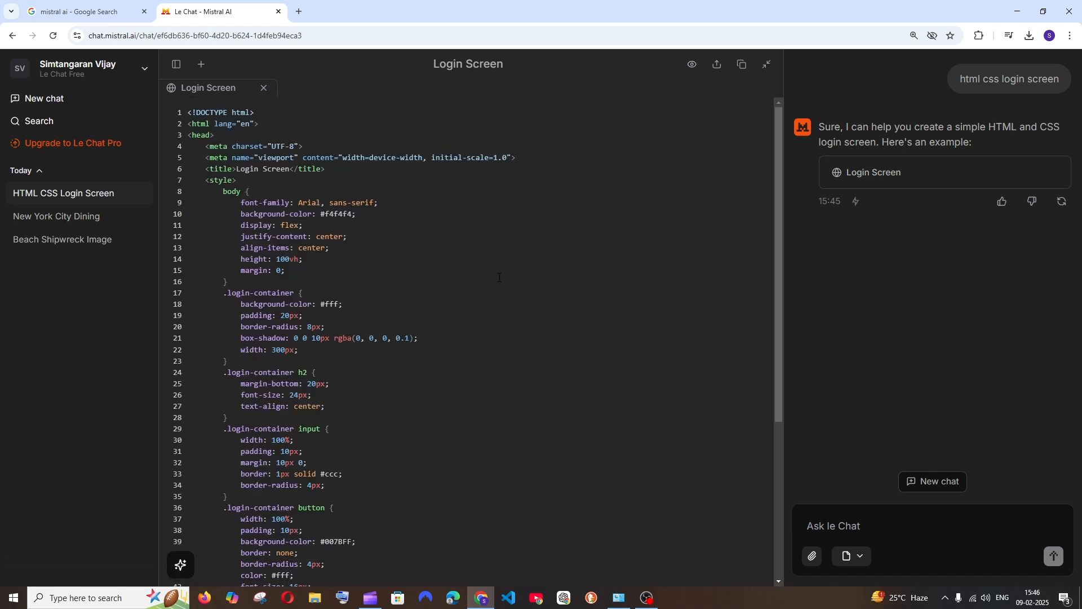
scroll(down, 3)
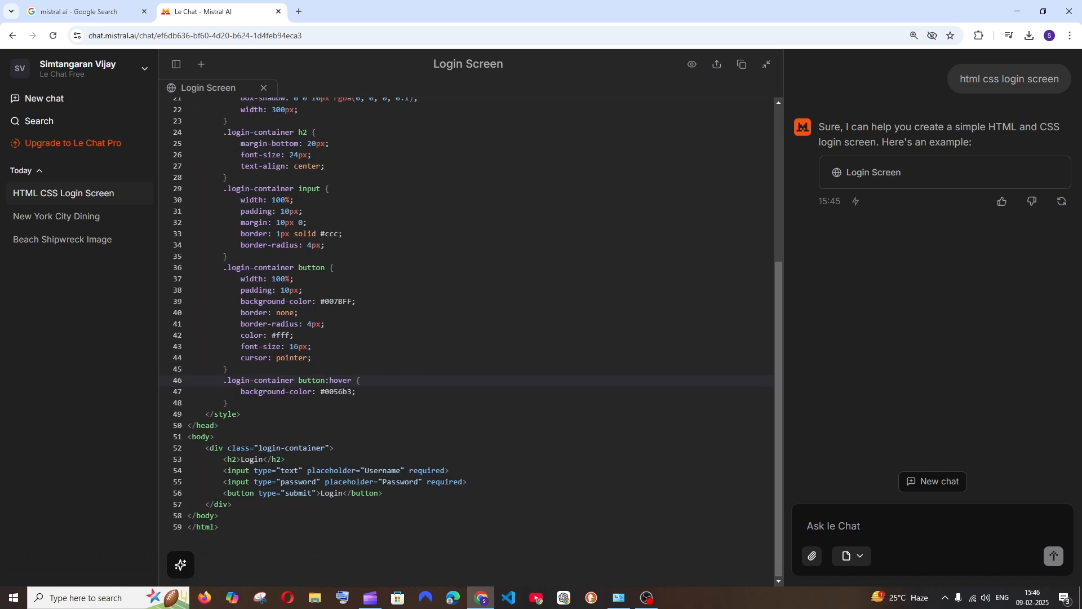
text(nnnnnnn)
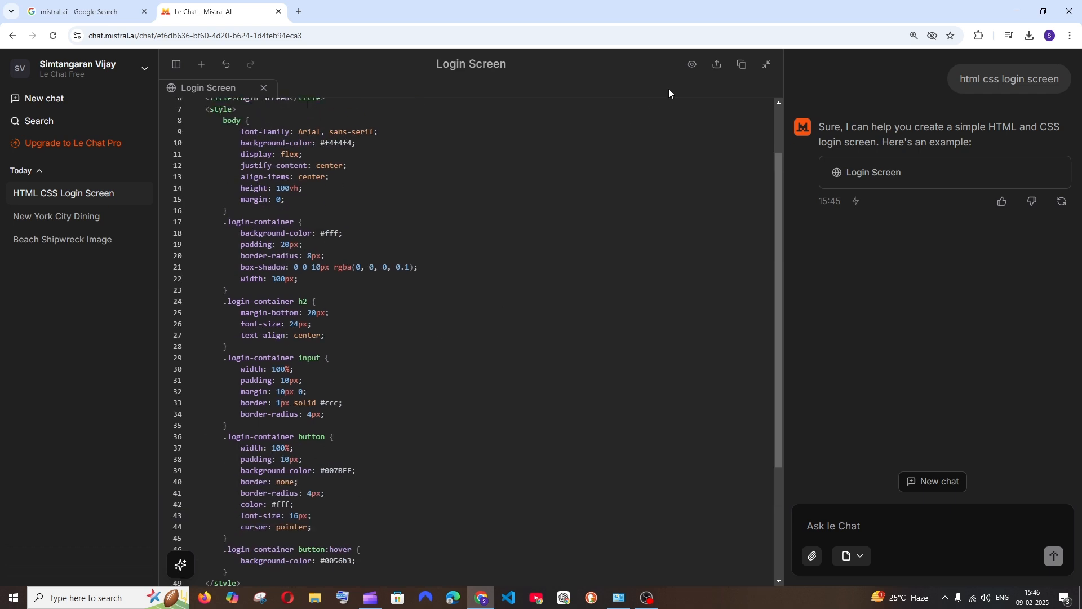
click(691, 64)
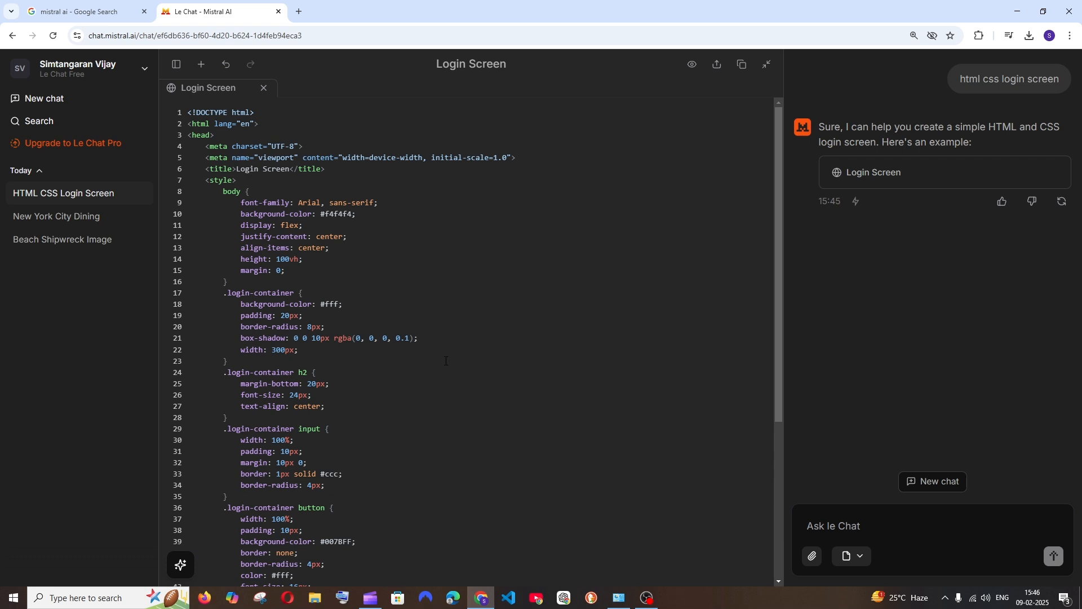
click(62, 239)
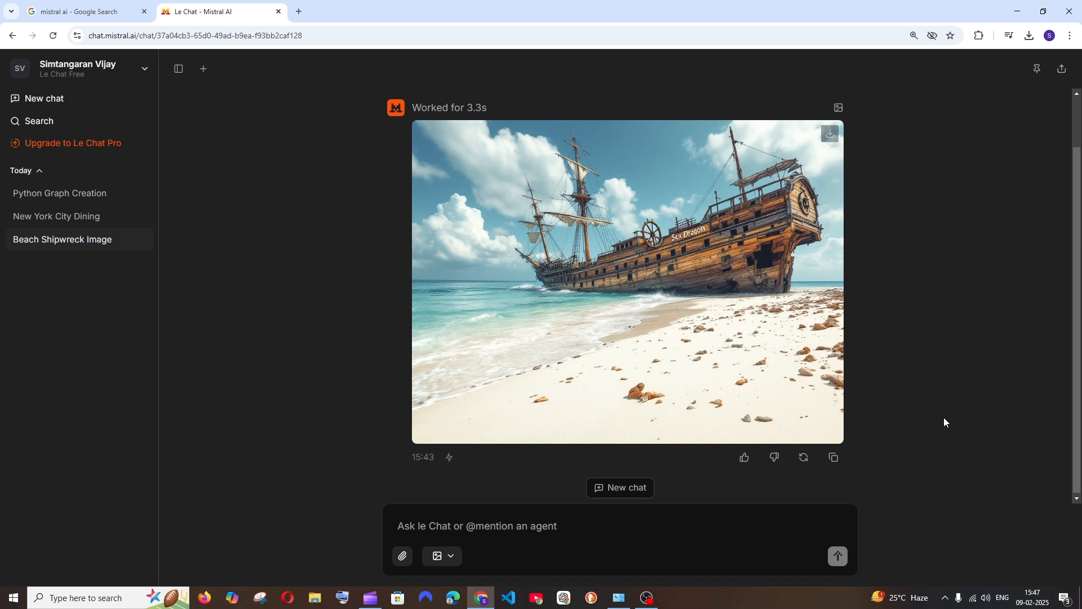
- Reopen the Beach Shipwreck Image conversation from the sidebar chat history
click(476, 525)
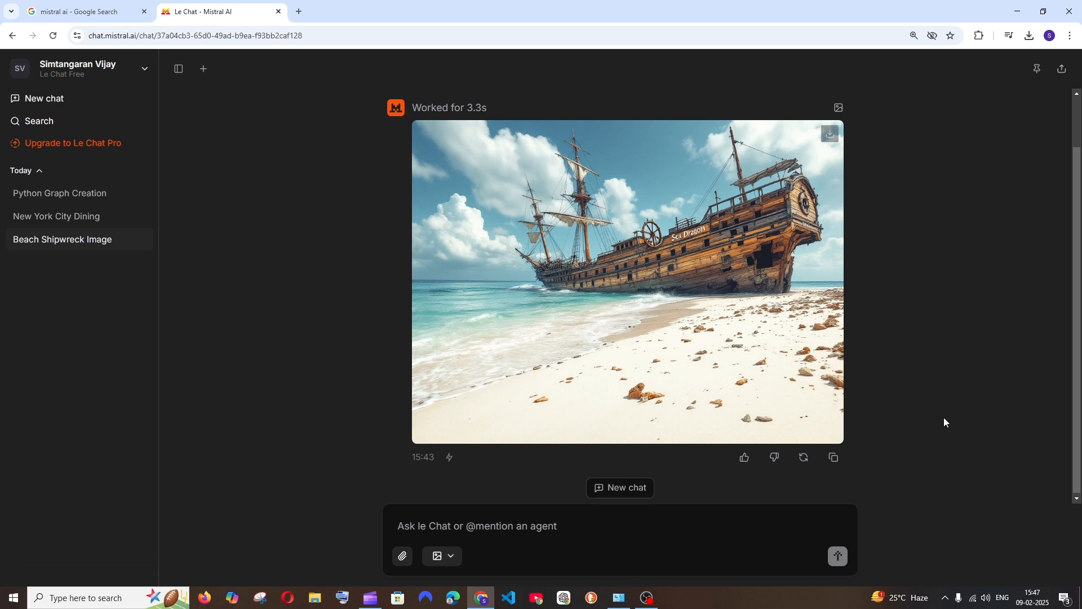
click(476, 526)
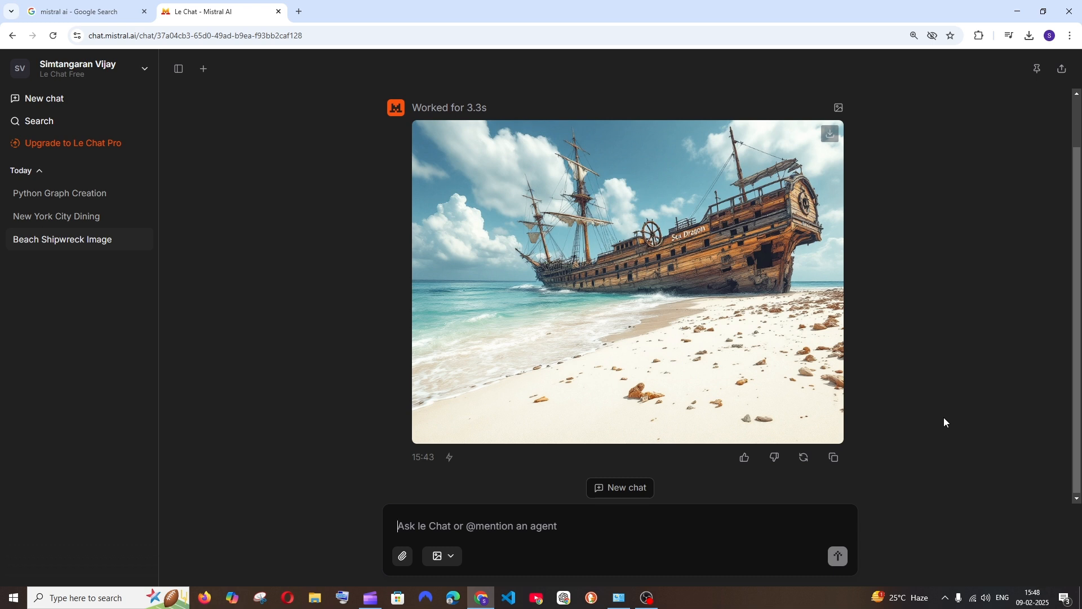